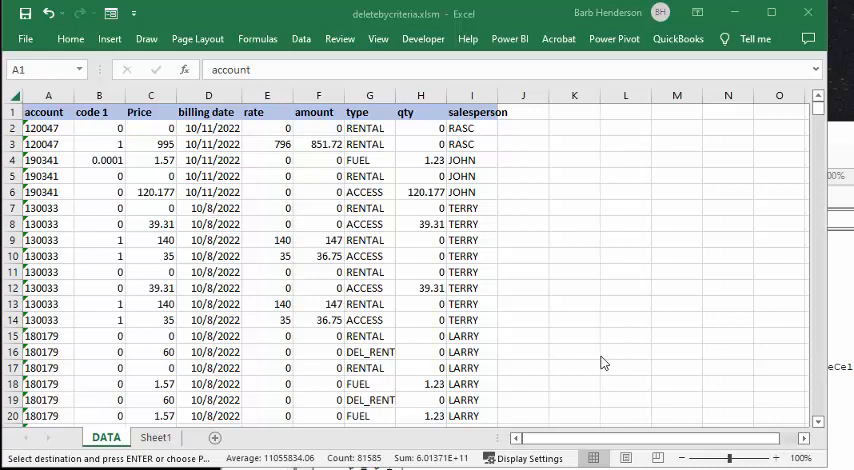
{"action": "mouse_move", "coordinate": [572, 298]}
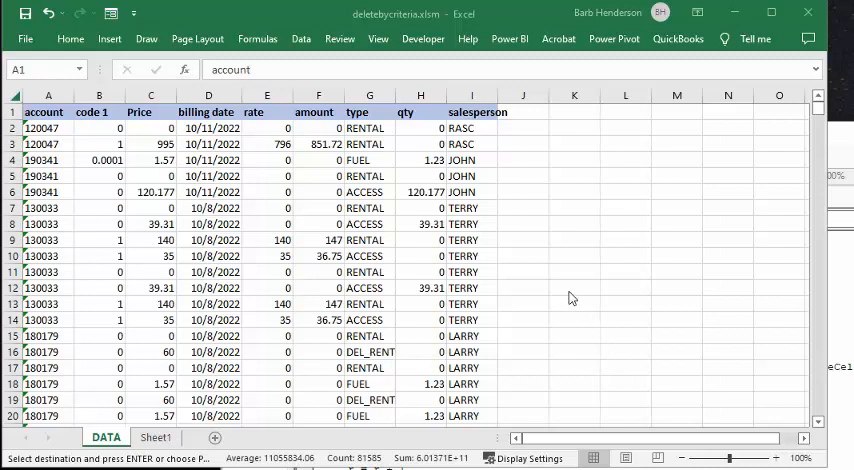
{"action": "mouse_move", "coordinate": [644, 252]}
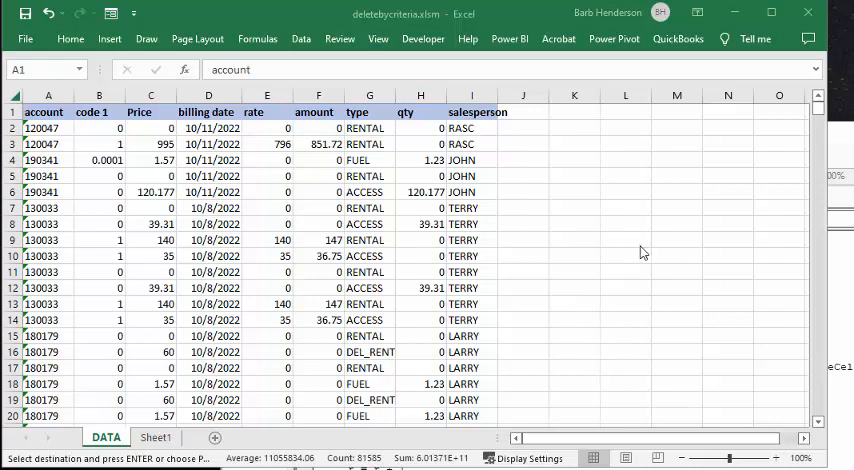
{"action": "mouse_move", "coordinate": [530, 244]}
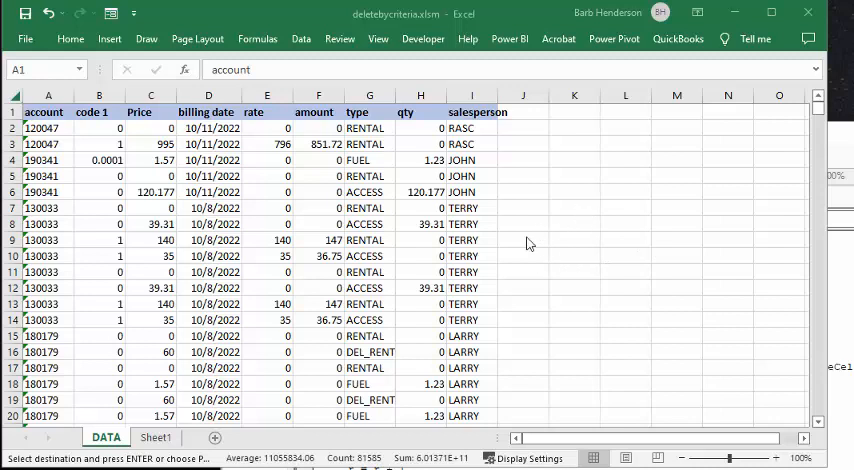
{"action": "mouse_move", "coordinate": [554, 232]}
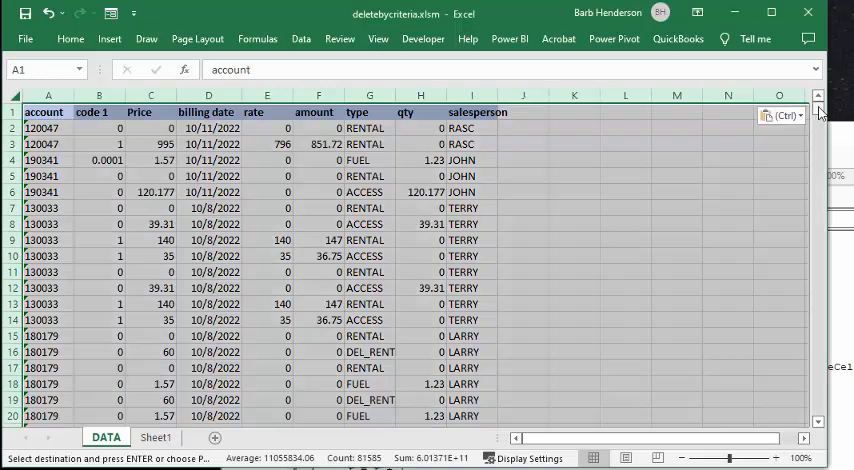
Run the criteriadelete macro from the Developer Macros list to remove rental-type rows
{"action": "scroll", "scroll_direction": "down", "scroll_amount": 3}
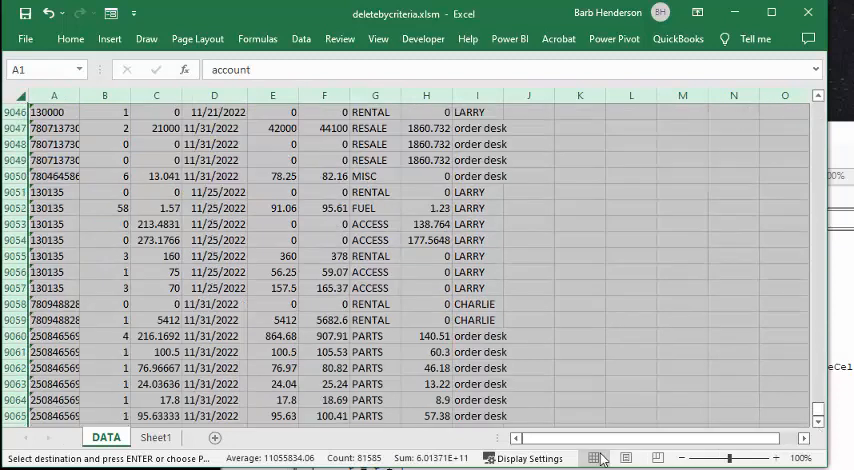
{"action": "mouse_move", "coordinate": [816, 172]}
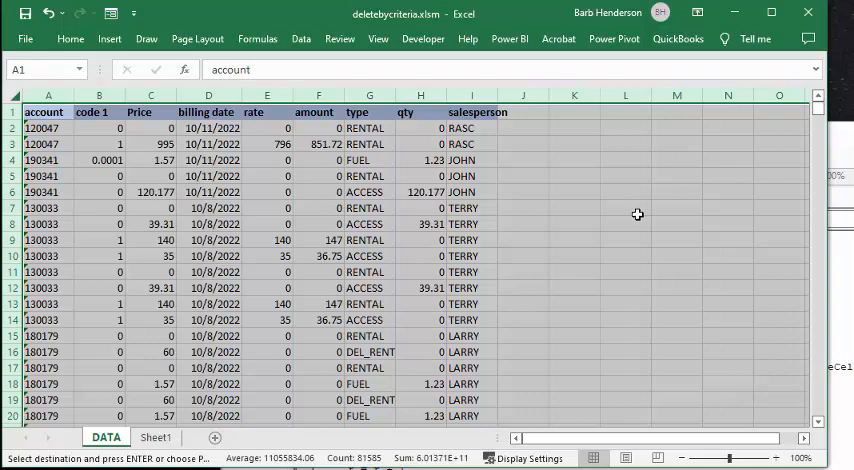
{"action": "mouse_move", "coordinate": [504, 208]}
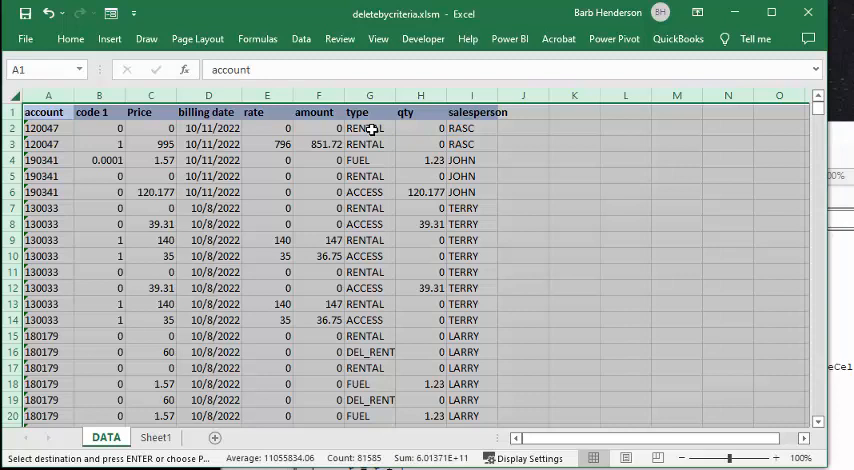
{"action": "mouse_move", "coordinate": [406, 378]}
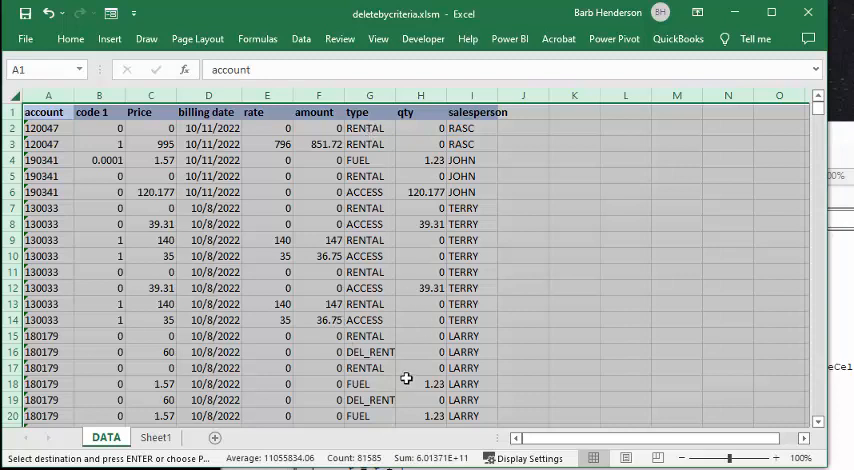
{"action": "mouse_move", "coordinate": [384, 362]}
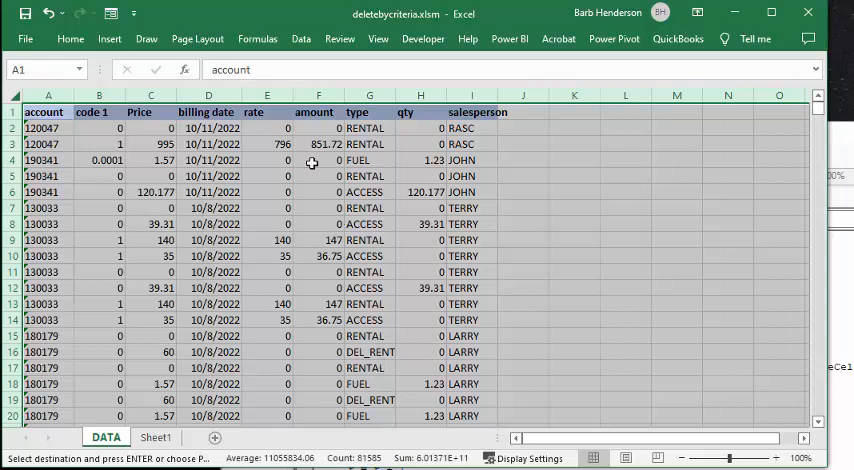
{"action": "mouse_move", "coordinate": [228, 238]}
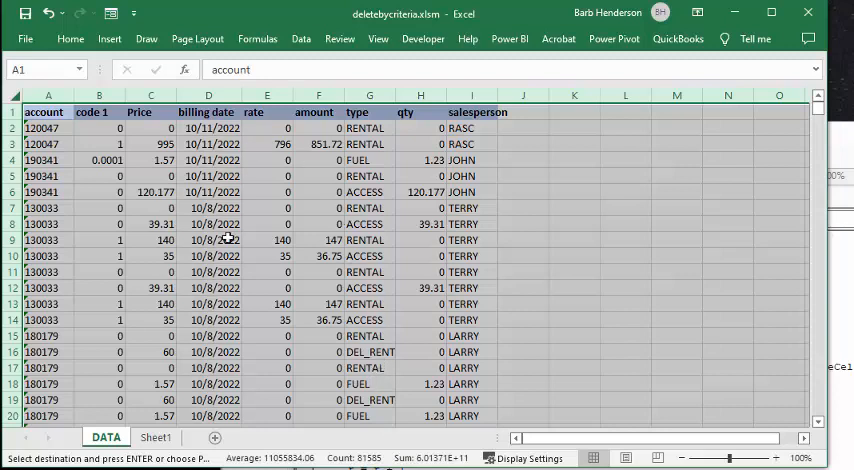
{"action": "mouse_move", "coordinate": [240, 308]}
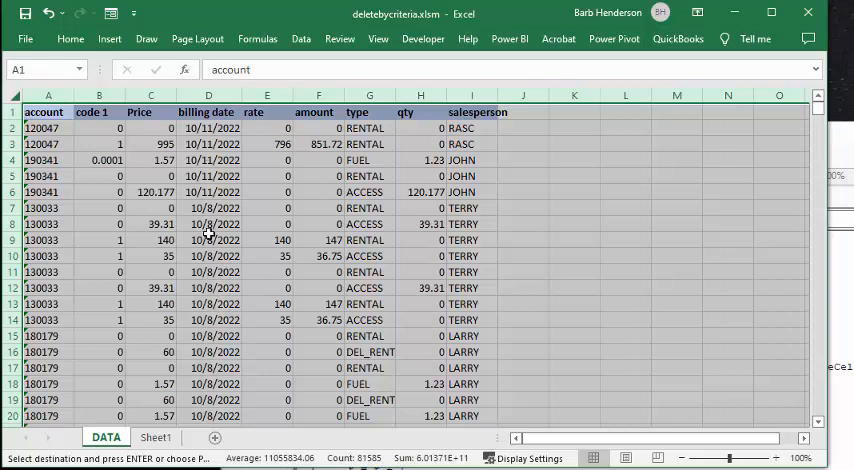
{"action": "mouse_move", "coordinate": [364, 216]}
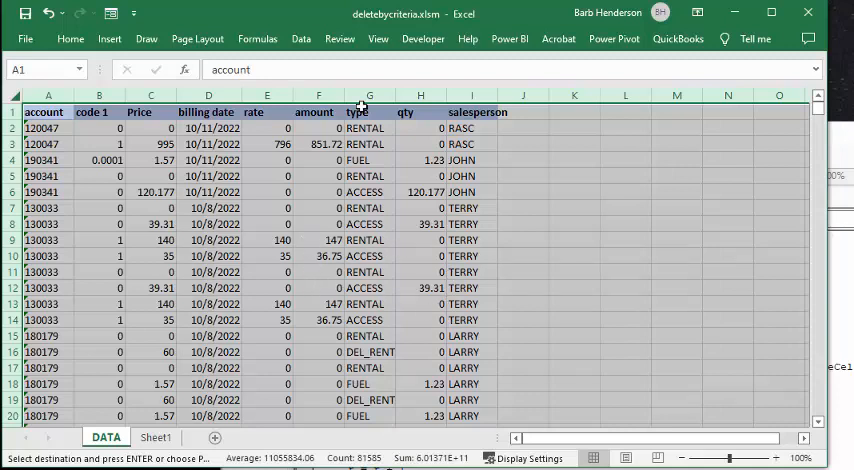
{"action": "left_click", "coordinate": [422, 38]}
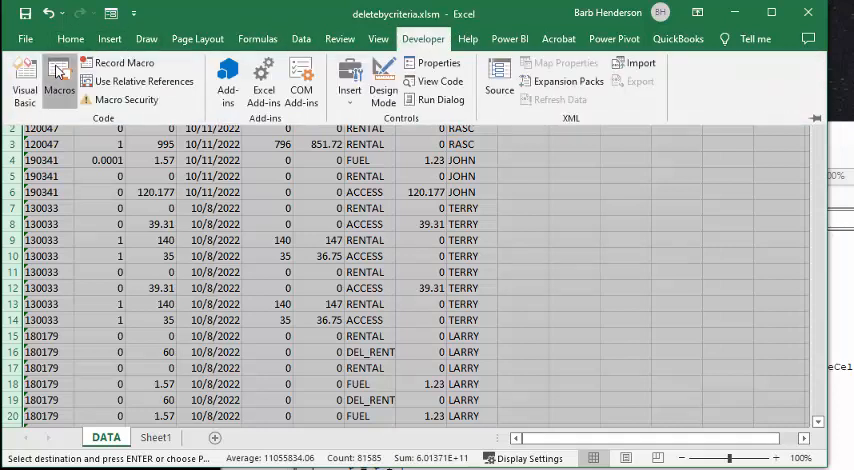
{"action": "left_click", "coordinate": [58, 80]}
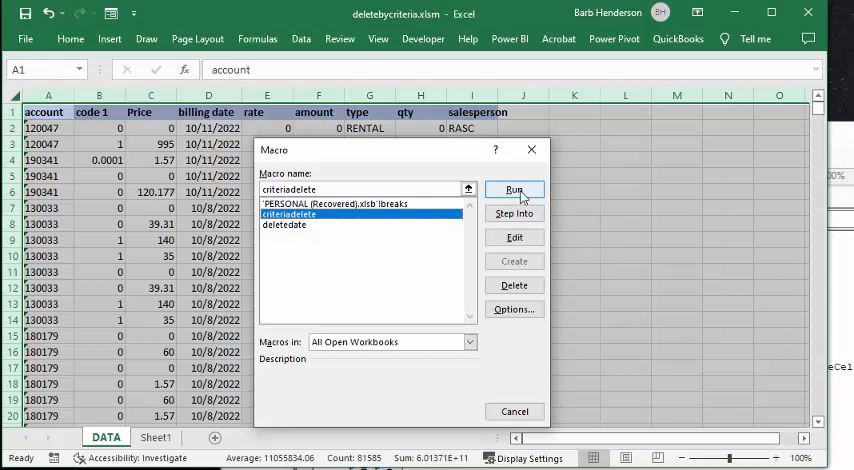
{"action": "left_click", "coordinate": [514, 188]}
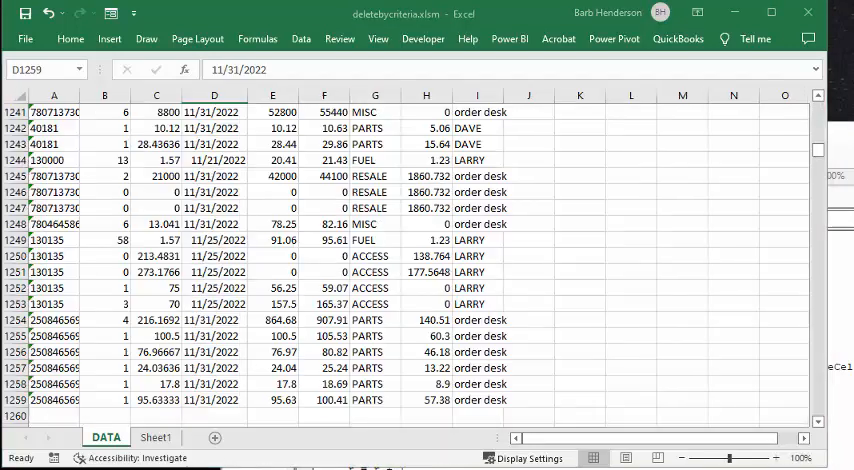
{"action": "mouse_move", "coordinate": [536, 360]}
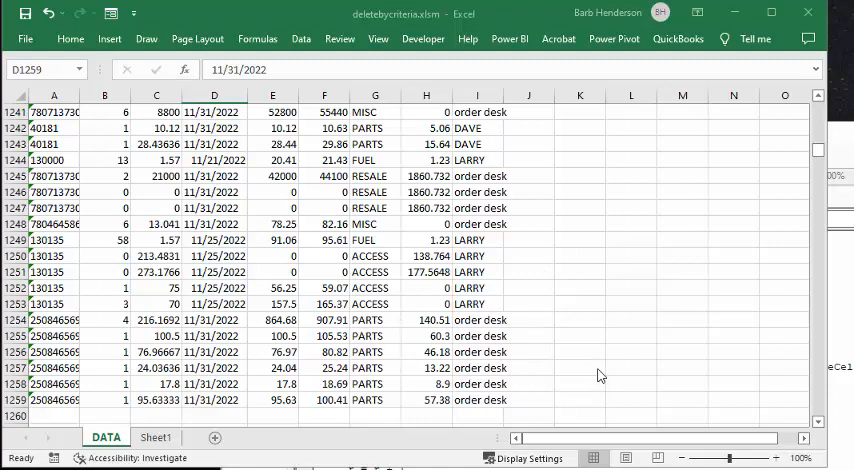
{"action": "scroll", "scroll_direction": "up", "scroll_amount": 3}
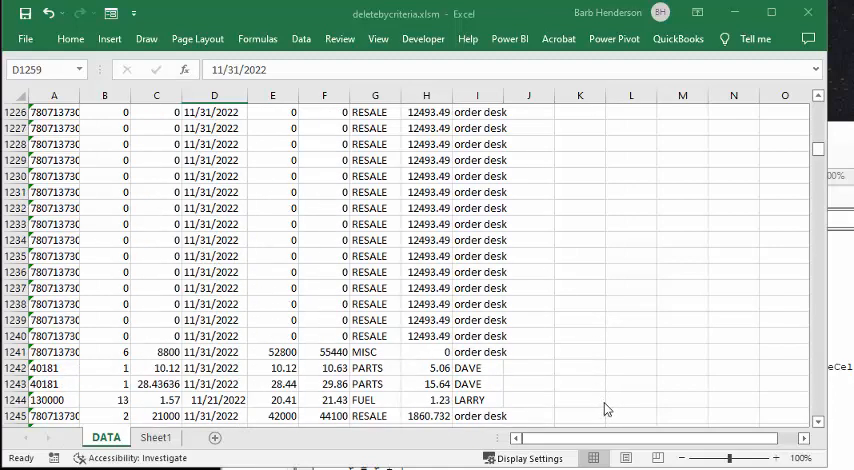
{"action": "scroll", "scroll_direction": "up", "scroll_amount": 3}
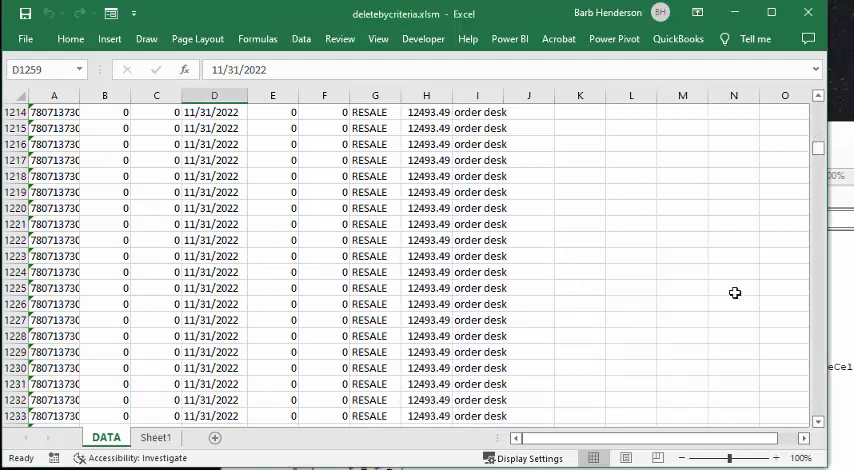
{"action": "scroll", "scroll_direction": "down", "scroll_amount": 3}
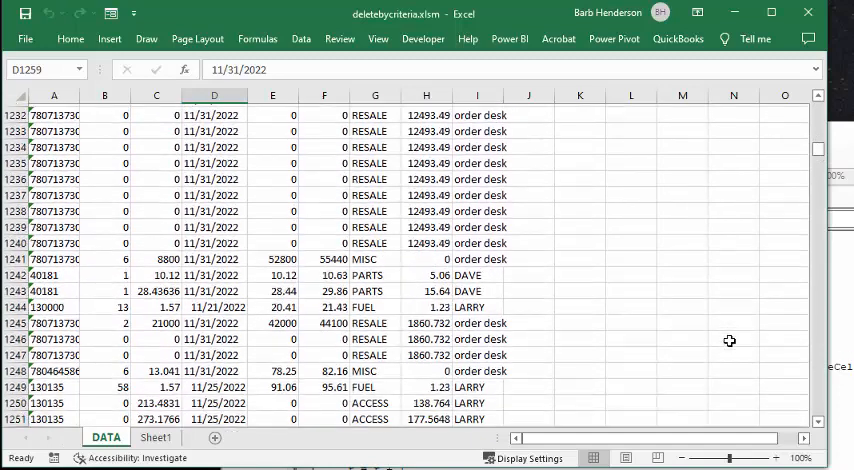
{"action": "scroll", "scroll_direction": "down", "scroll_amount": 3}
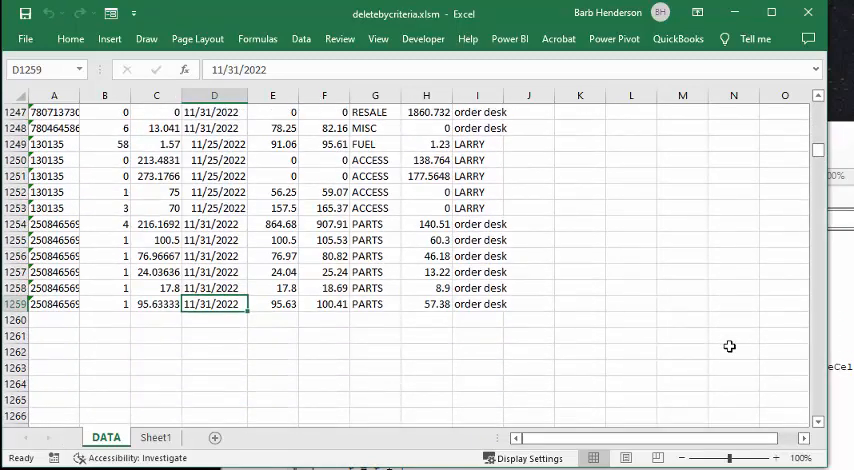
{"action": "scroll", "scroll_direction": "up", "scroll_amount": 3}
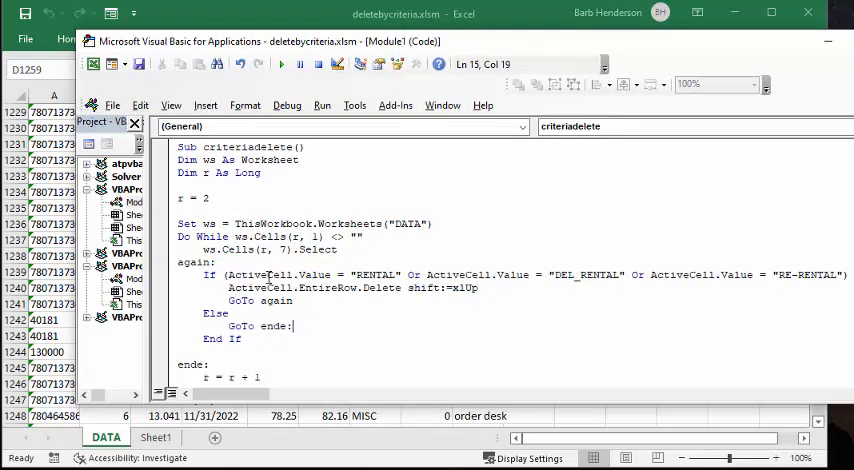
{"action": "mouse_move", "coordinate": [370, 296]}
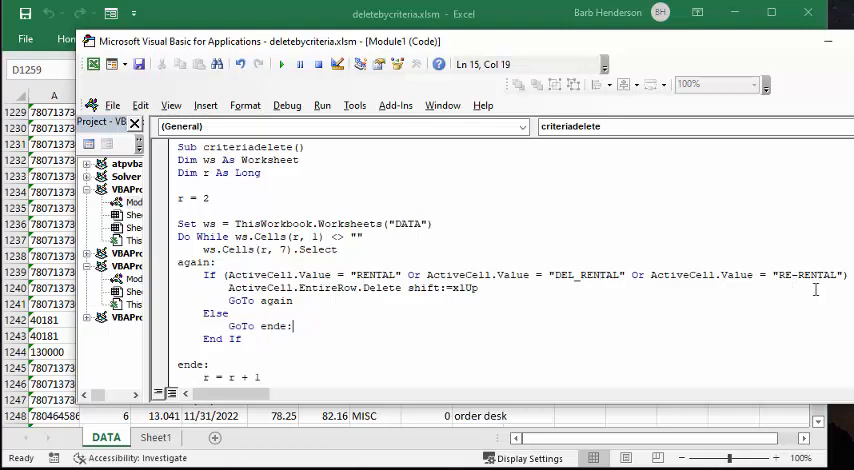
{"action": "mouse_move", "coordinate": [260, 300]}
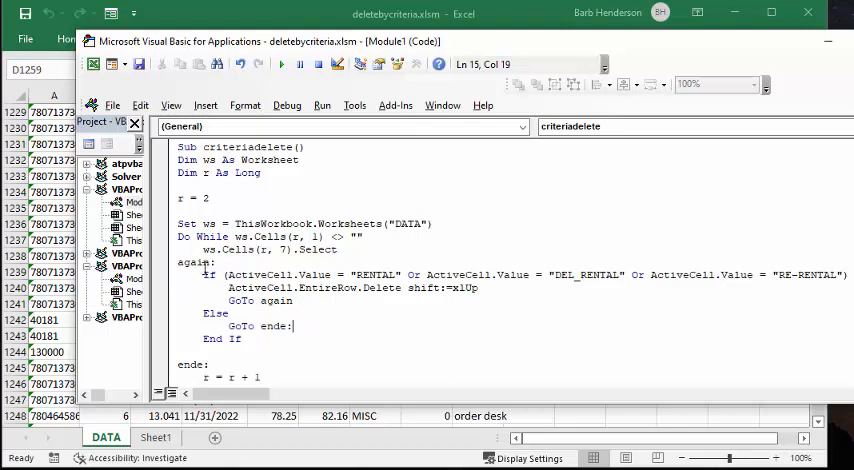
{"action": "mouse_move", "coordinate": [360, 272]}
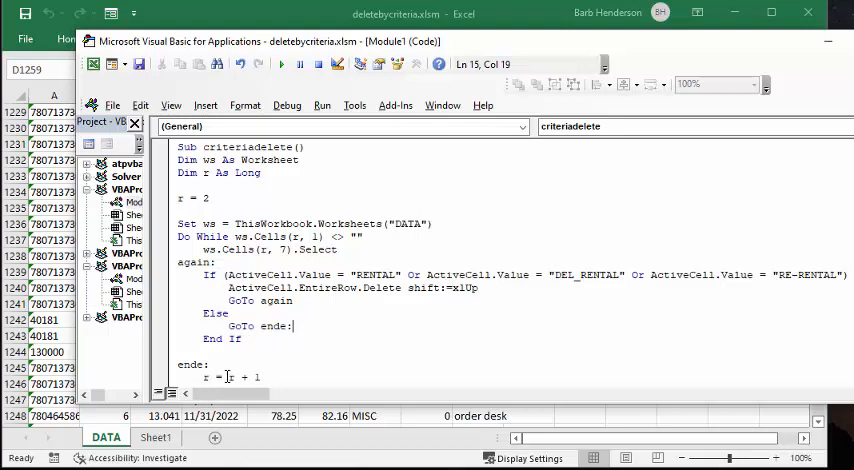
{"action": "mouse_move", "coordinate": [452, 344]}
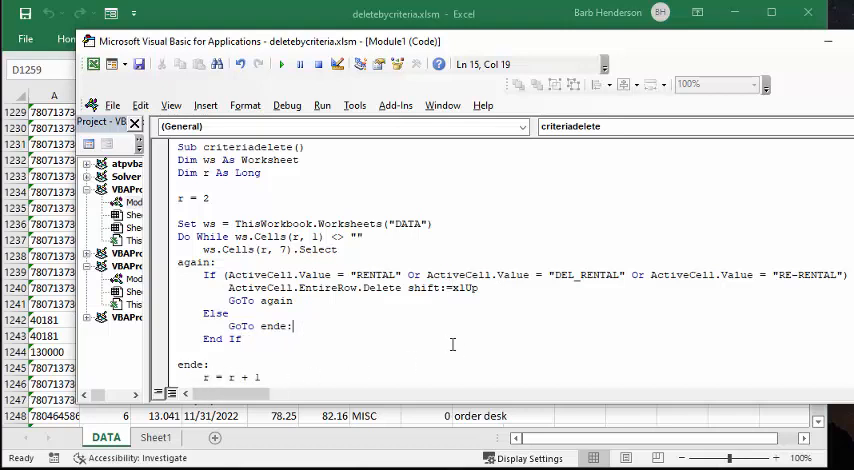
Scroll Module1 to the date-based row-deletion procedure and enlarge the code window
{"action": "scroll", "scroll_direction": "down", "scroll_amount": 3}
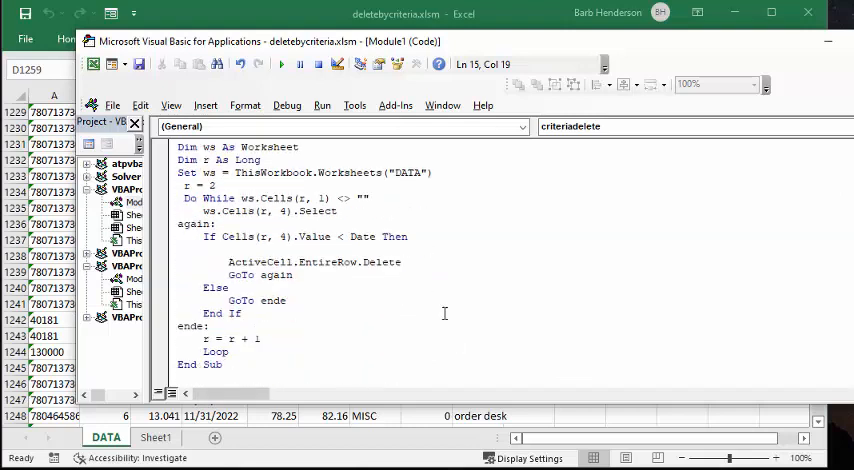
{"action": "mouse_move", "coordinate": [470, 324]}
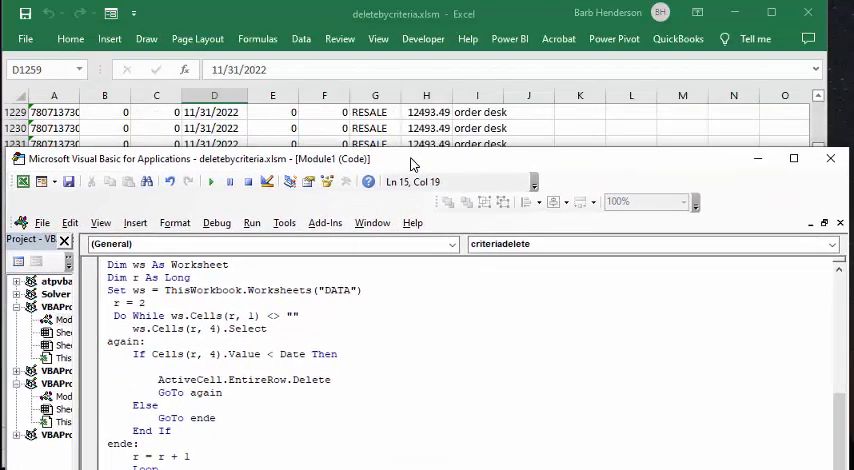
{"action": "left_click", "coordinate": [792, 158]}
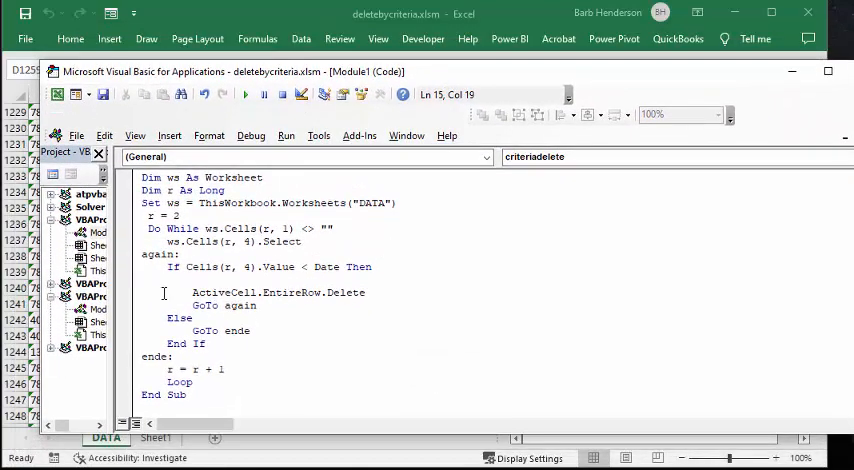